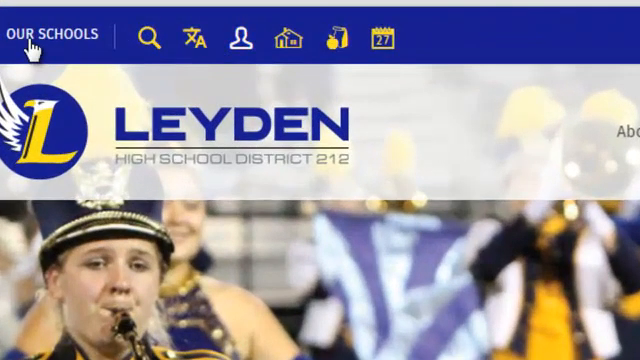
click(244, 37)
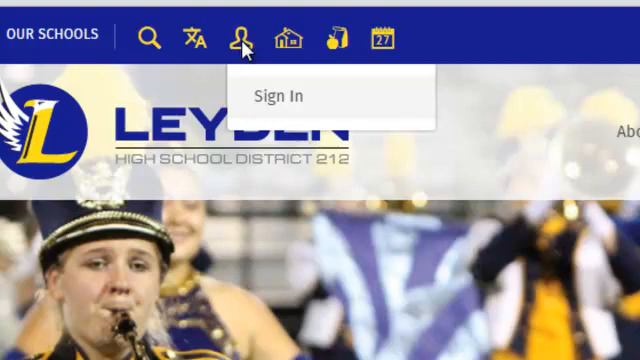
click(281, 96)
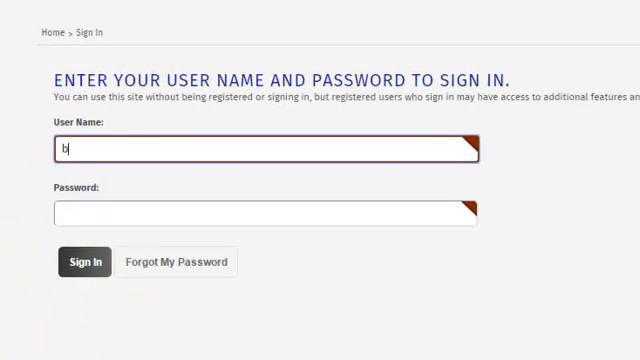
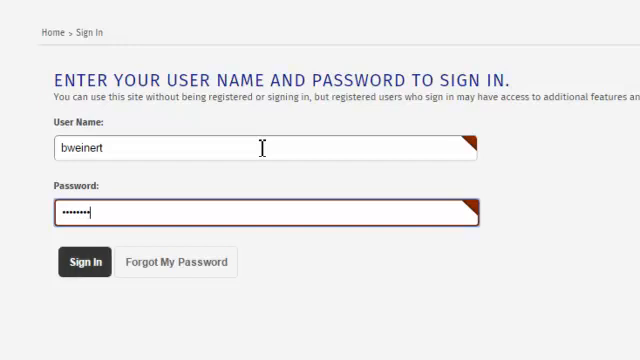
click(84, 262)
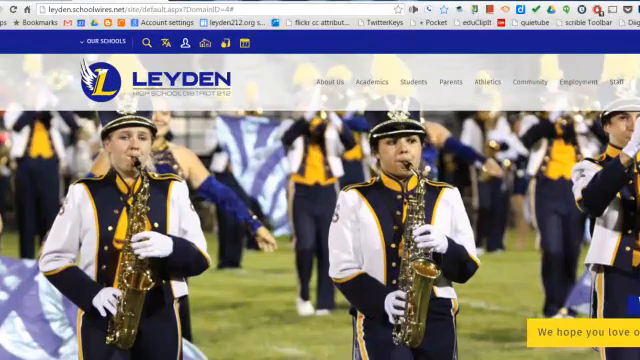
click(254, 28)
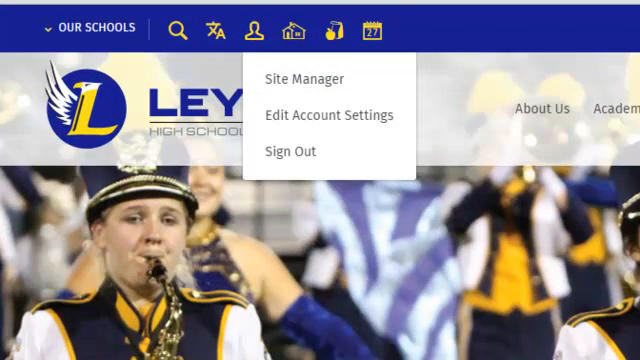
Step: Launch Site Manager from the account menu
click(298, 79)
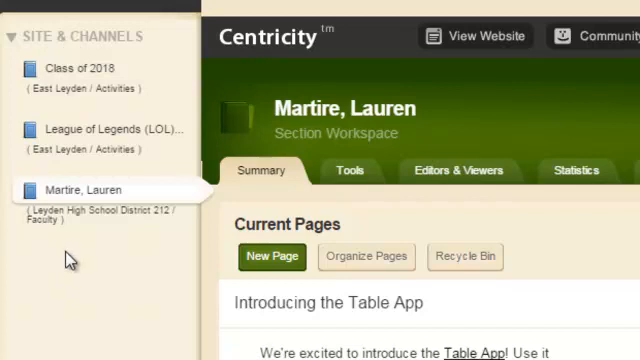
mouse_move(95, 195)
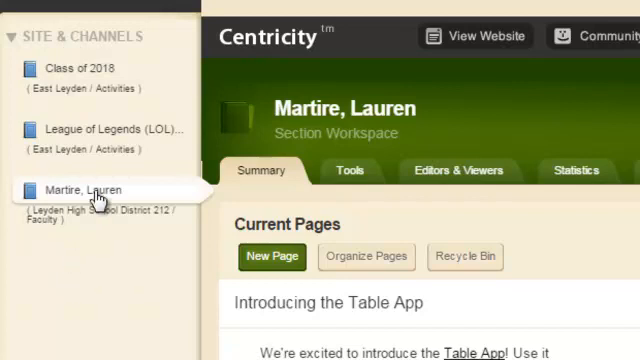
mouse_move(80, 189)
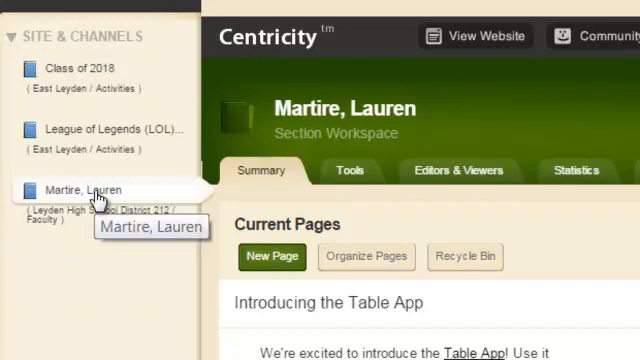
mouse_move(100, 130)
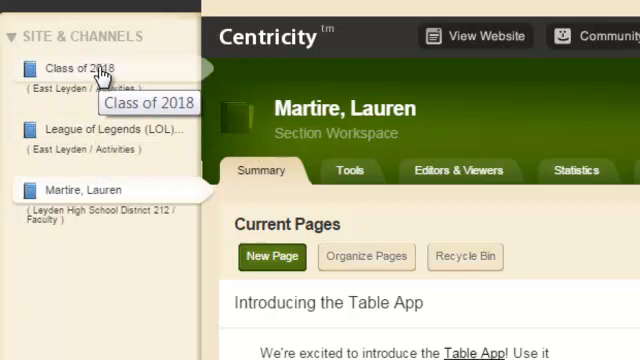
mouse_move(105, 198)
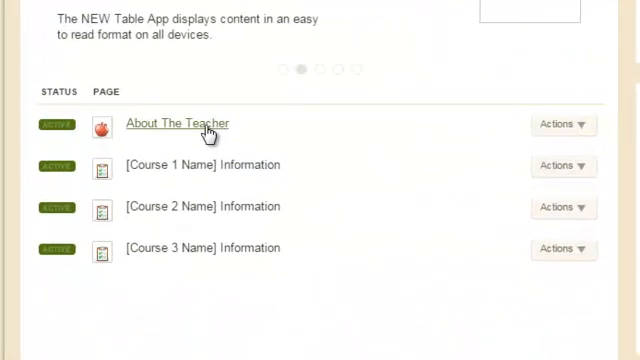
mouse_move(203, 207)
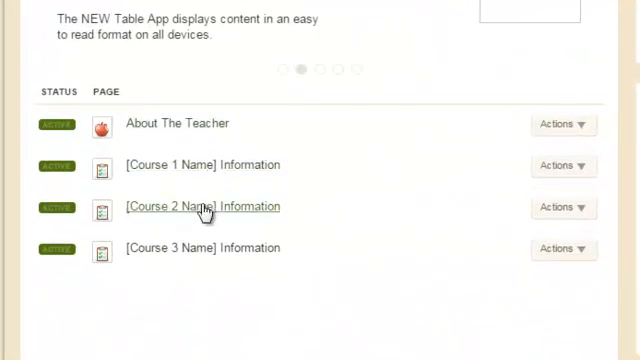
mouse_move(197, 256)
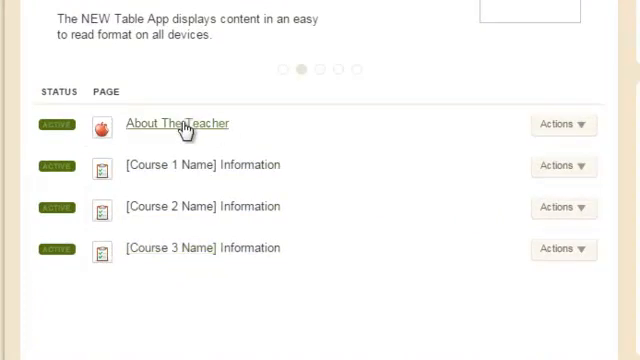
Step: Open About The Teacher, set the prefix to Ms., and enable plain-text pasting for the biography
click(176, 123)
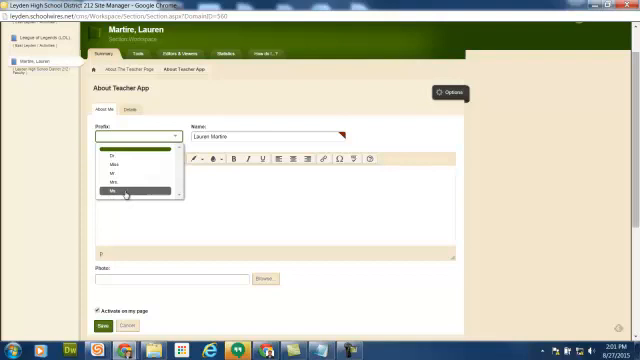
click(116, 197)
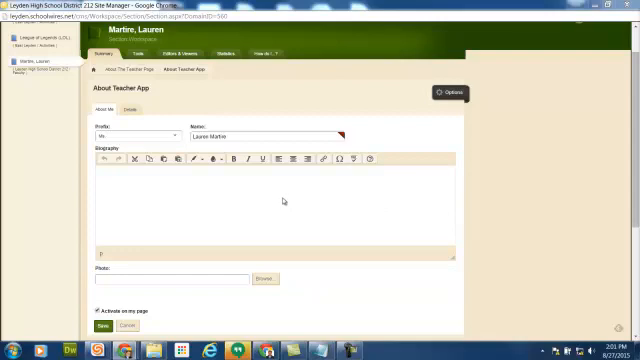
mouse_move(194, 189)
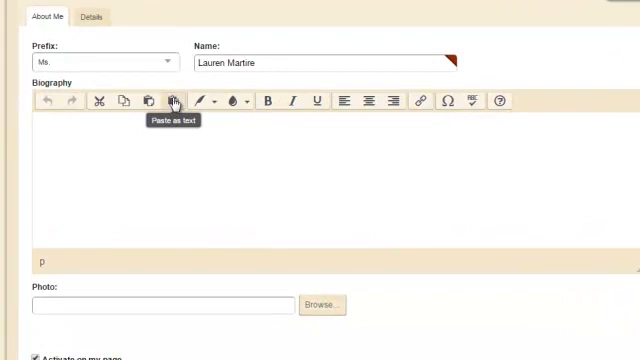
click(172, 101)
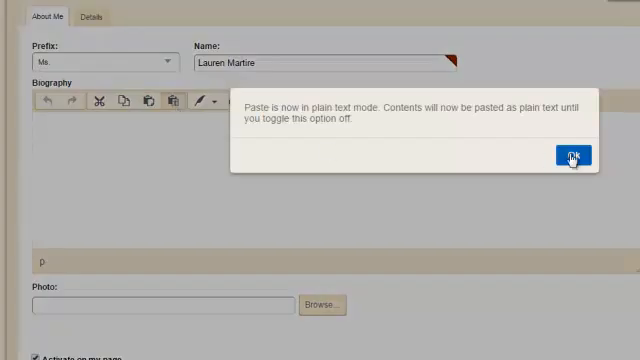
click(571, 158)
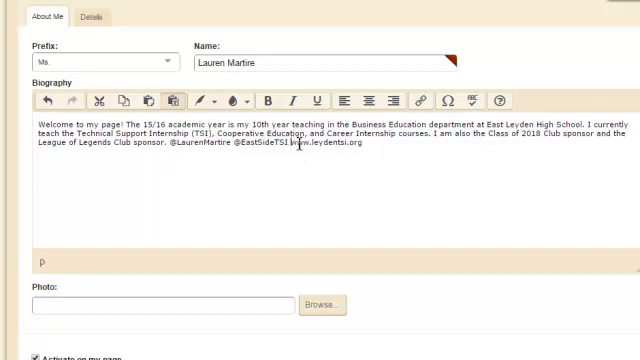
double_click(320, 145)
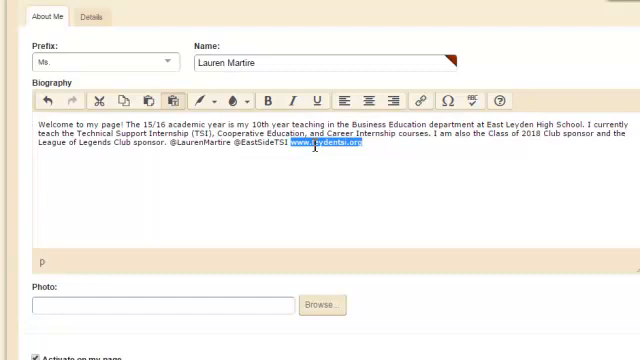
mouse_move(420, 100)
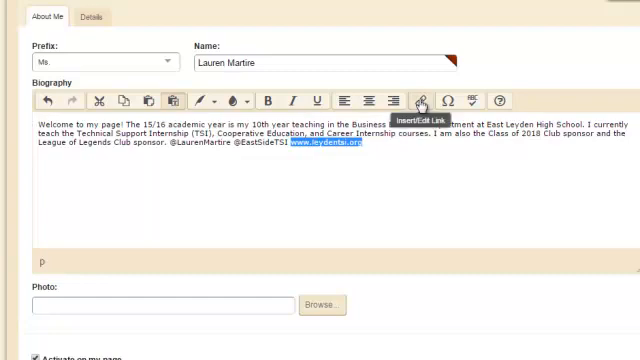
click(422, 100)
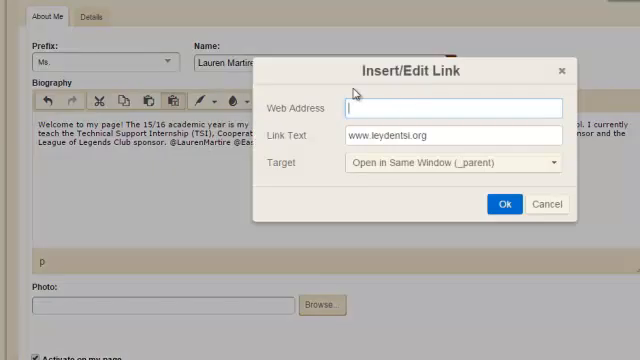
text(http:)
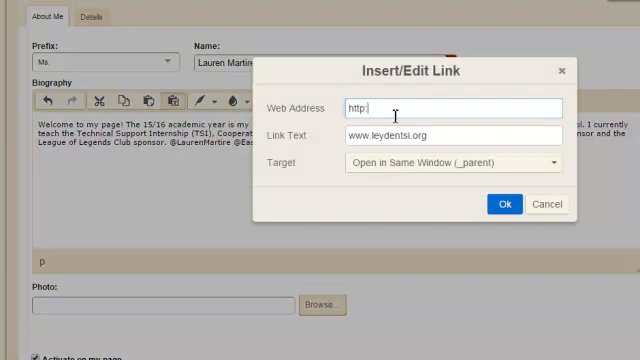
text(//www.leydentsi.org)
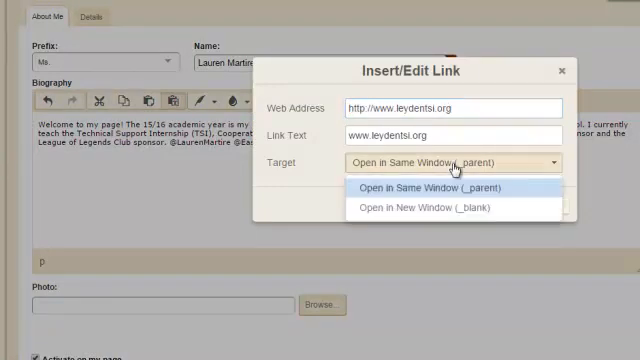
mouse_move(410, 208)
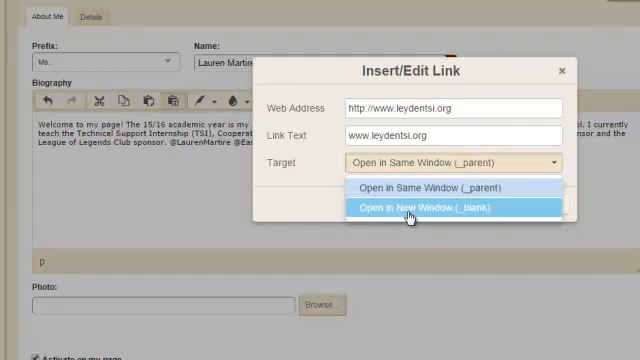
click(409, 207)
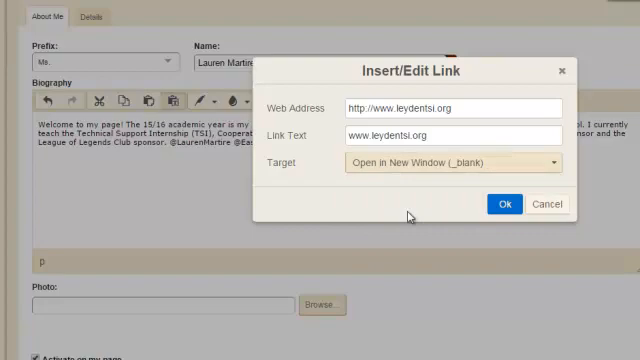
click(505, 204)
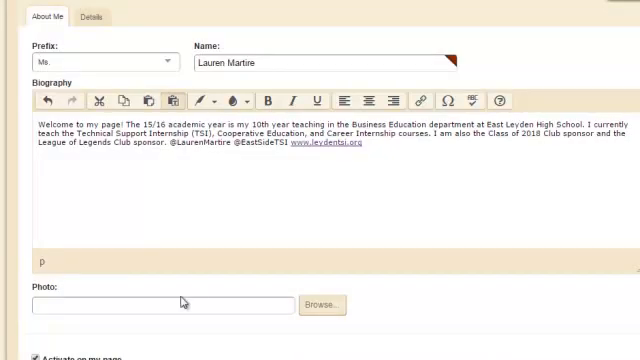
Step: Upload Me pic.JPG and insert it as the teacher's profile photo
scroll(down, 3)
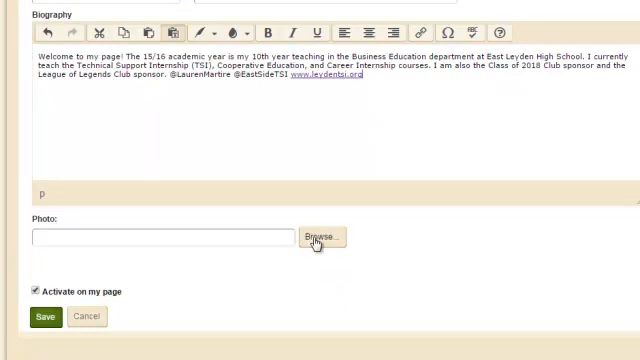
click(322, 237)
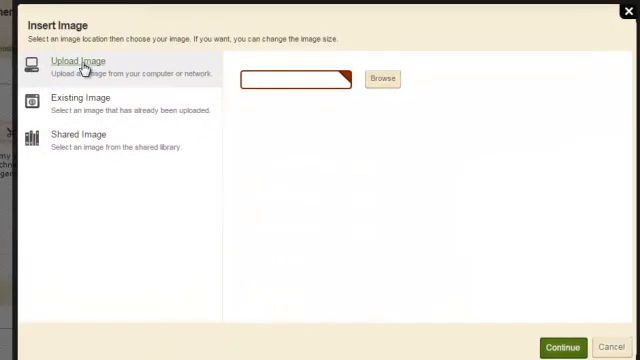
mouse_move(262, 134)
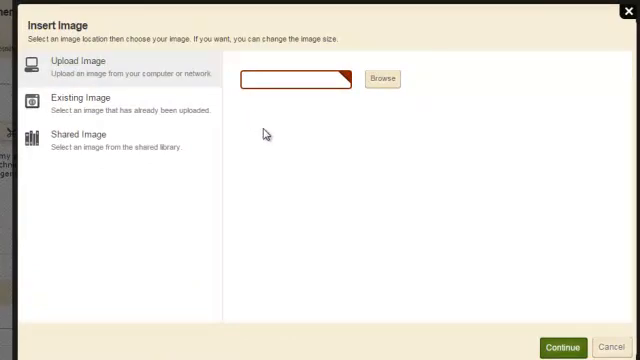
click(378, 79)
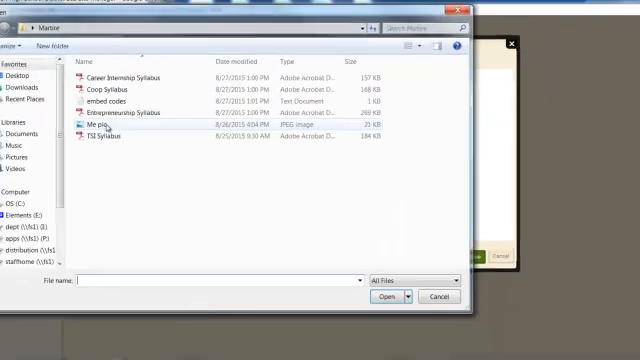
click(386, 296)
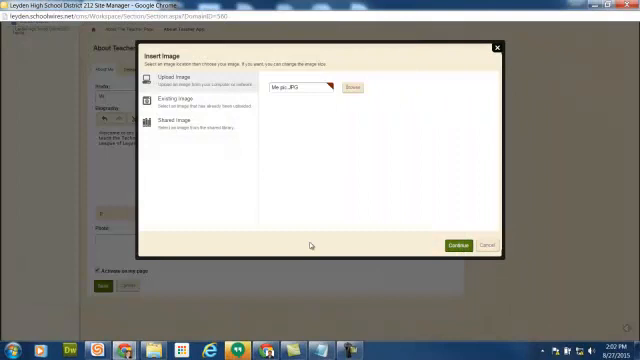
click(458, 246)
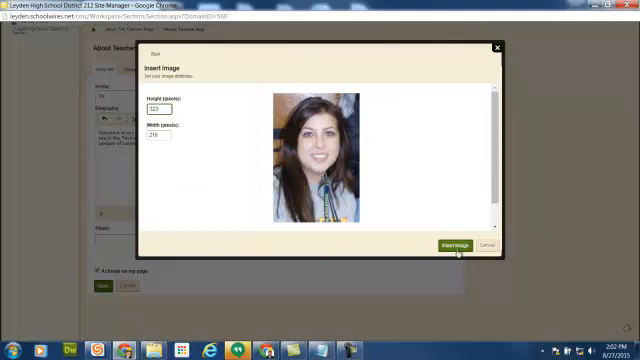
click(452, 245)
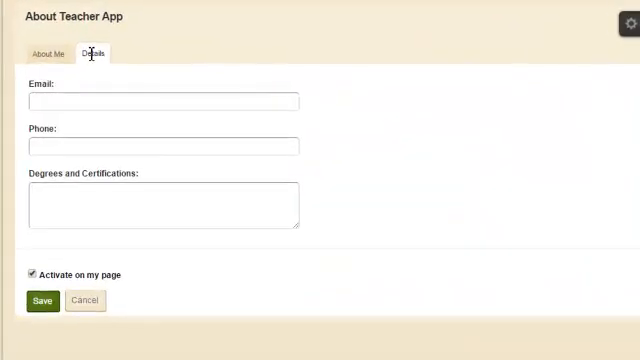
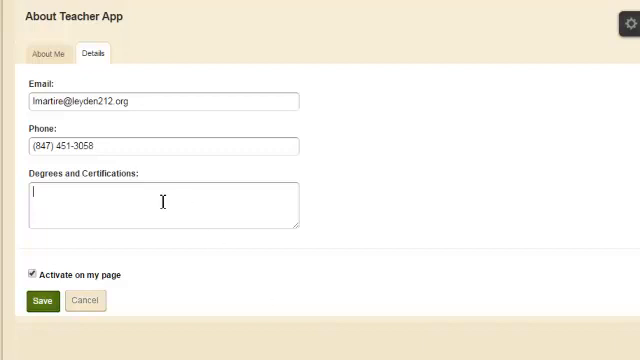
Step: Enter email, phone and certifications (Roosevelt University, Word 2013 Office Specialist), then save
text(Secondary Education from Roosevelt University; Word 2013 Microsoft Office Specialist; Excel 2013 Microsoft Office Specialist; PowerPoint 2013 Microsoft Office Specialist)
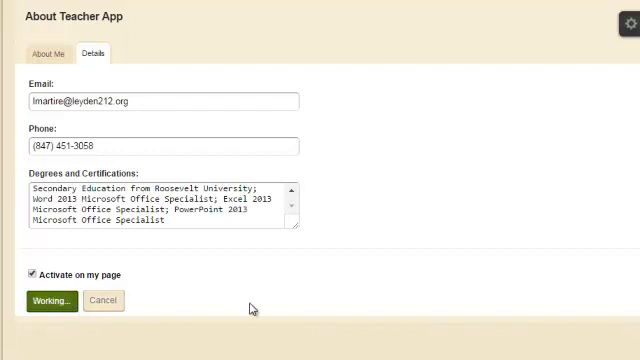
click(51, 301)
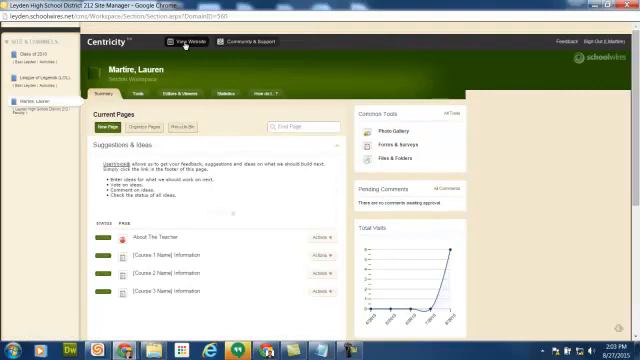
Step: Preview the live About the Teacher page, scroll through it, and close the preview
click(190, 43)
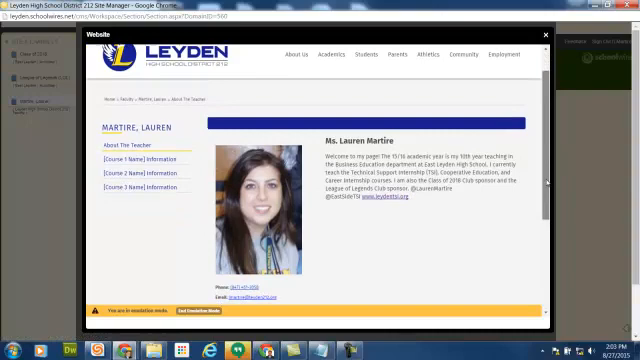
scroll(down, 3)
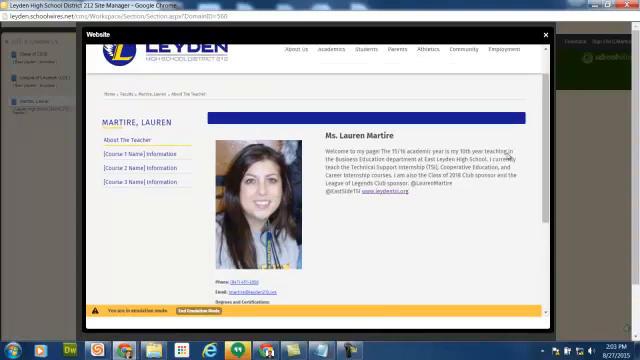
click(540, 35)
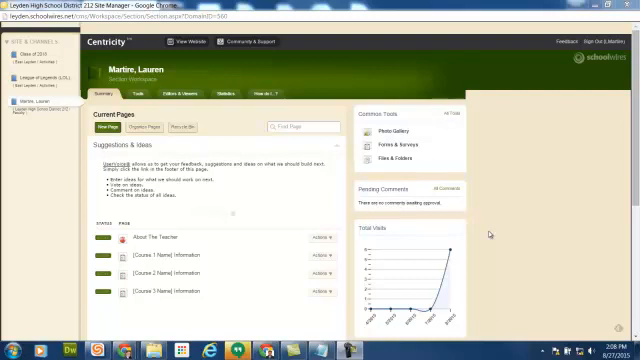
mouse_move(188, 301)
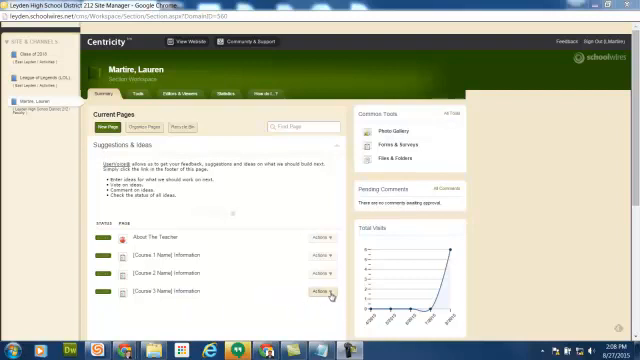
mouse_move(320, 293)
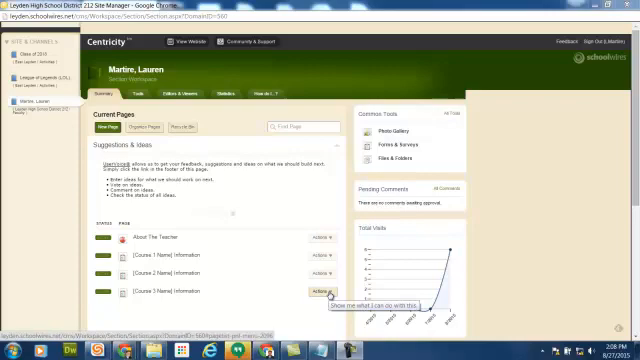
click(321, 291)
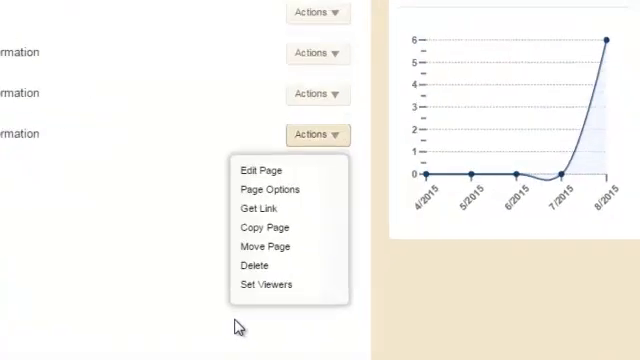
mouse_move(238, 267)
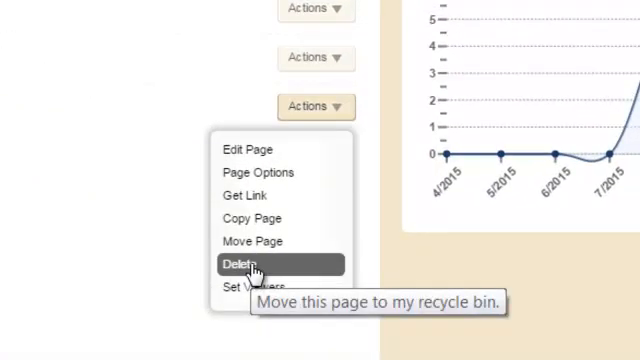
click(235, 266)
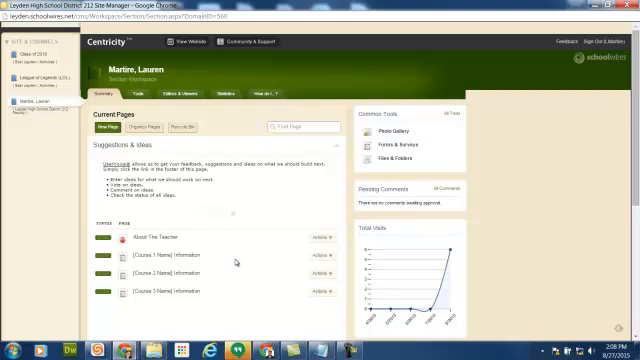
mouse_move(163, 255)
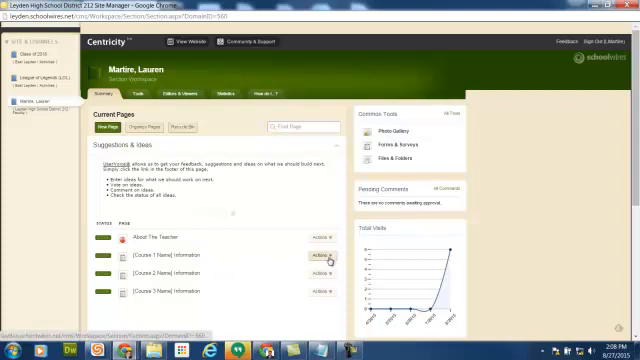
Step: Rename the [Course 1 Name] Information page to TSI through Page Options
click(323, 256)
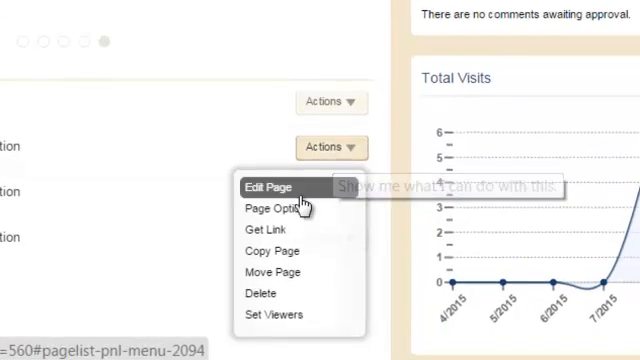
click(260, 230)
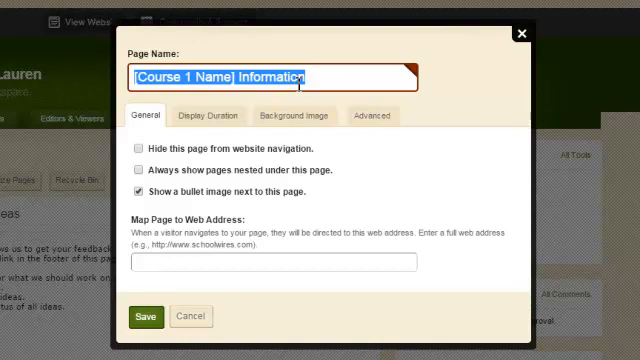
text(TSI)
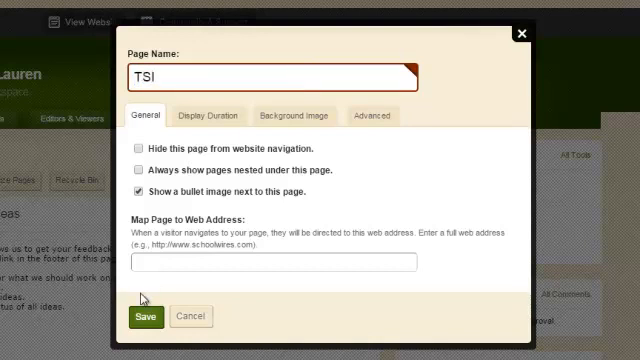
mouse_move(146, 316)
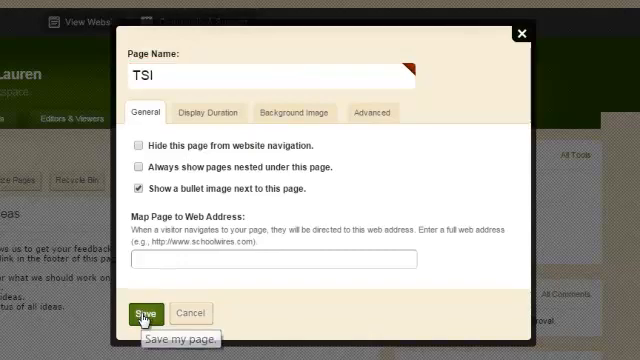
click(142, 313)
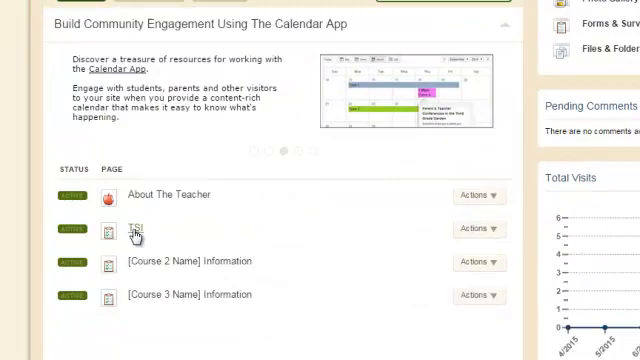
Step: Open the TSI page's Course Syllabus app and upload the TSI Syllabus file
click(131, 228)
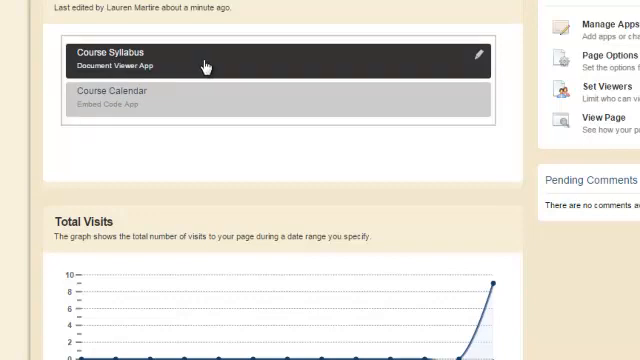
click(478, 54)
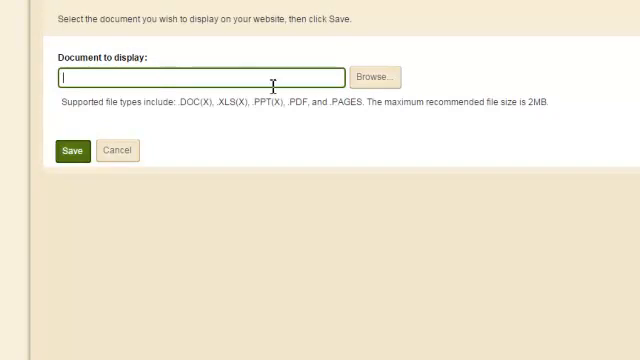
mouse_move(372, 78)
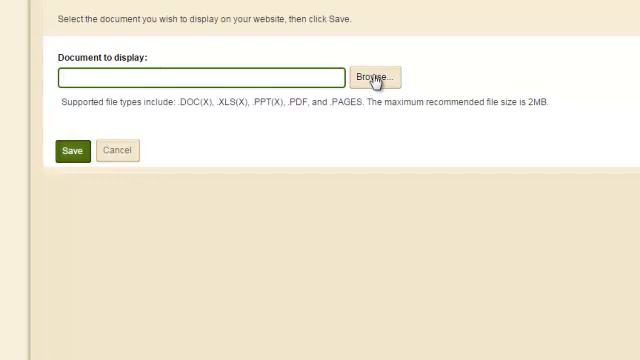
click(379, 78)
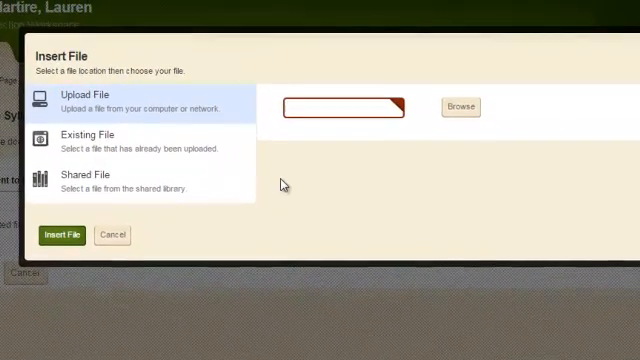
click(459, 106)
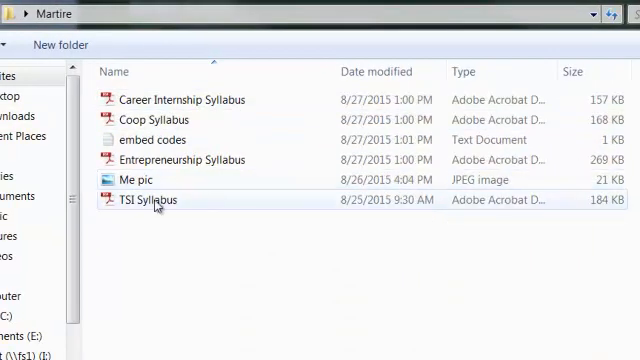
click(145, 200)
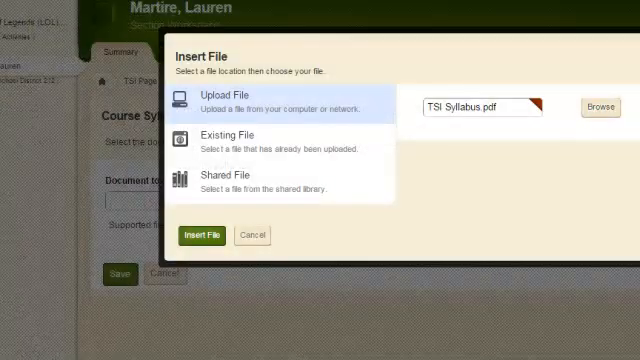
click(202, 235)
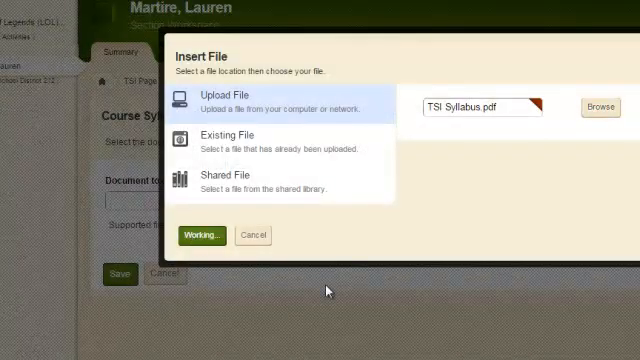
click(202, 235)
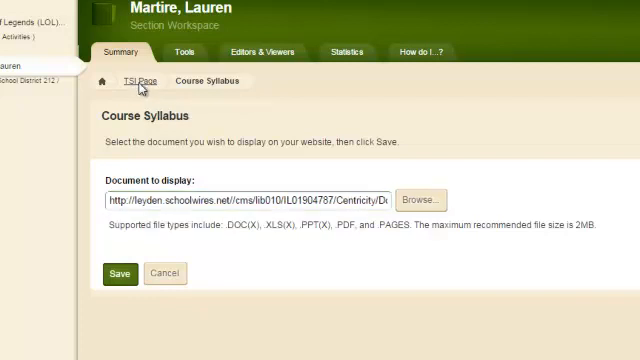
Step: Return to the TSI page and open its Course Calendar app for editing
click(135, 79)
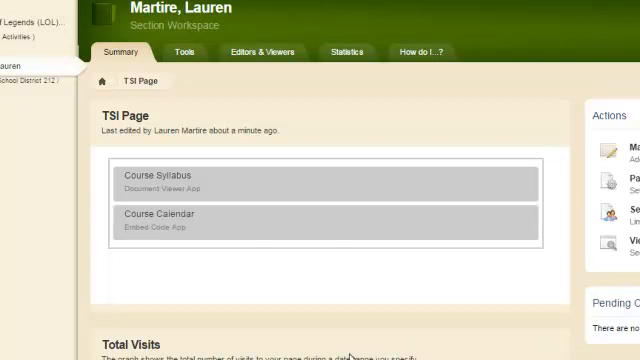
click(158, 217)
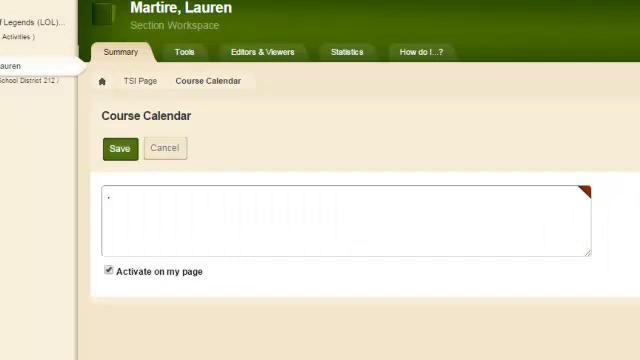
mouse_move(446, 310)
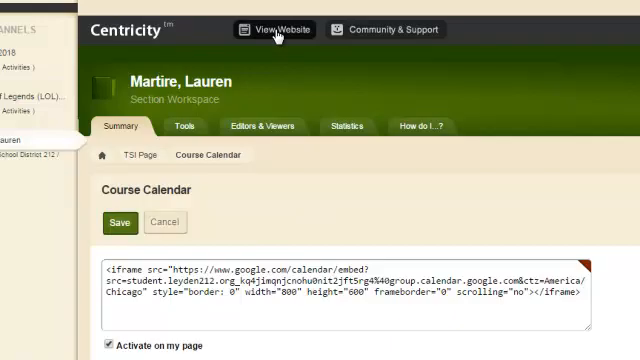
Step: Preview the live TSI page and scroll down to its syllabus and August 2015 calendar
click(275, 29)
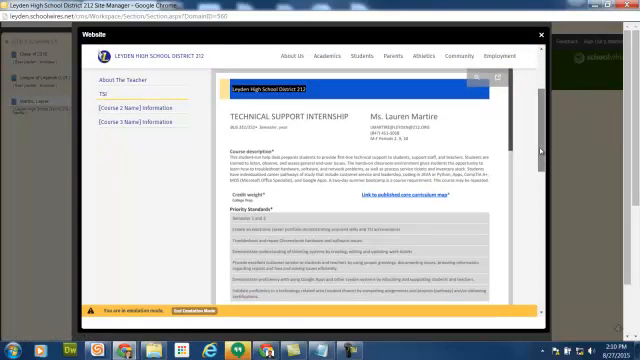
scroll(down, 3)
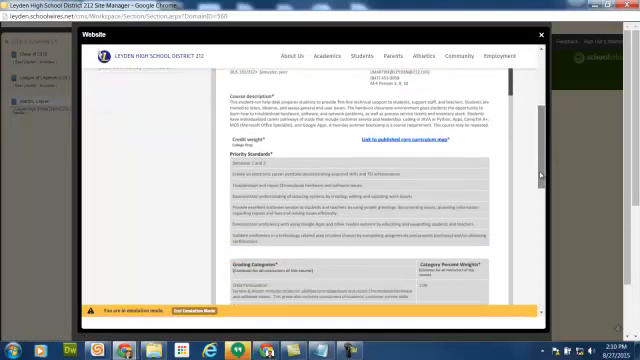
scroll(down, 3)
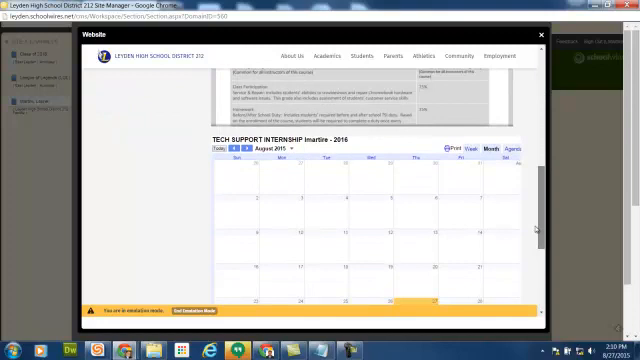
scroll(down, 3)
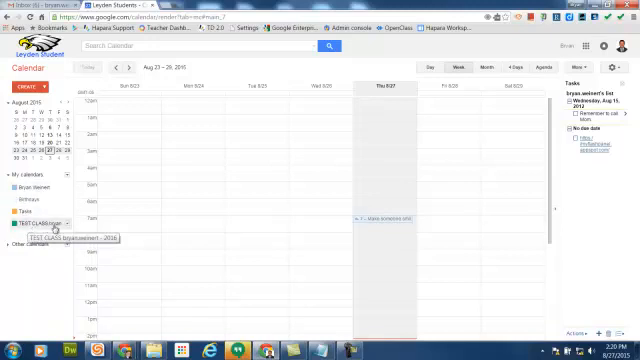
mouse_move(57, 224)
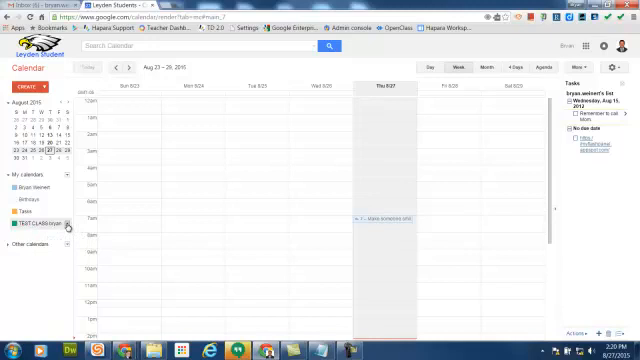
Step: Share the TEST CLASS Google Calendar publicly and save the setting
click(66, 223)
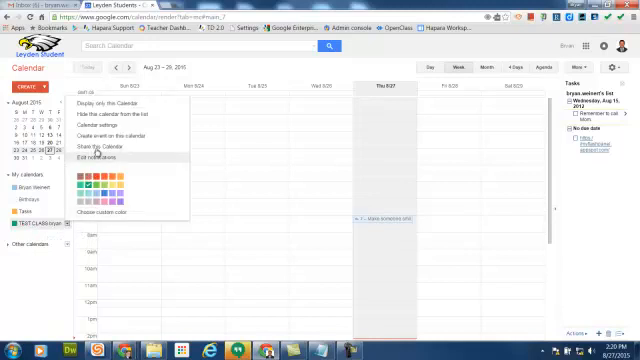
click(110, 146)
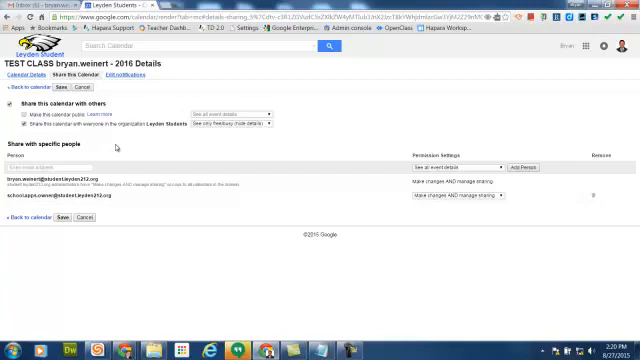
mouse_move(112, 148)
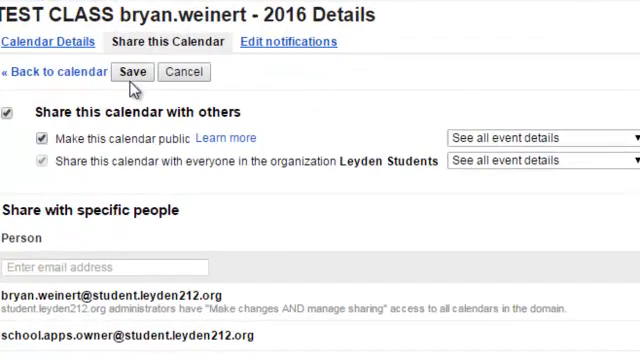
click(131, 71)
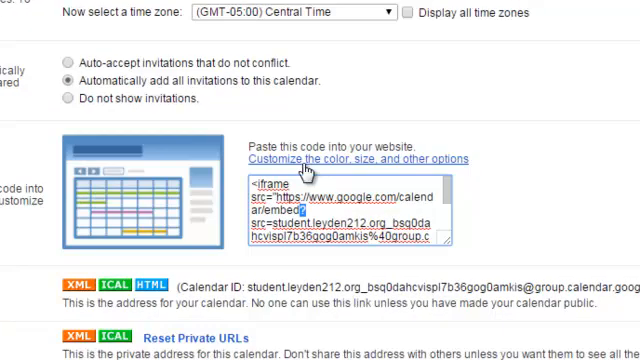
Step: Open the Embeddable Calendar Helper for the TEST CLASS calendar's embed code
click(366, 160)
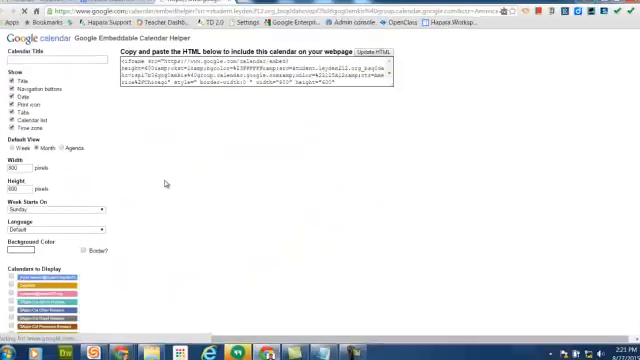
click(379, 50)
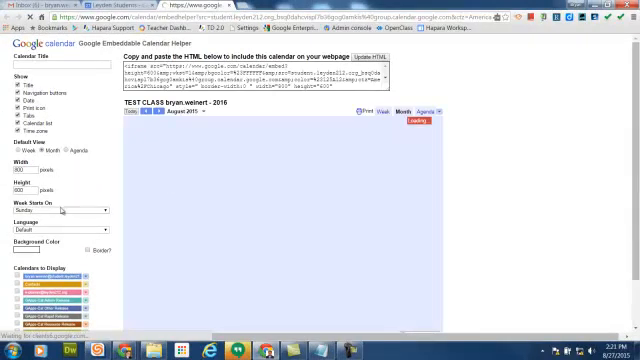
mouse_move(236, 142)
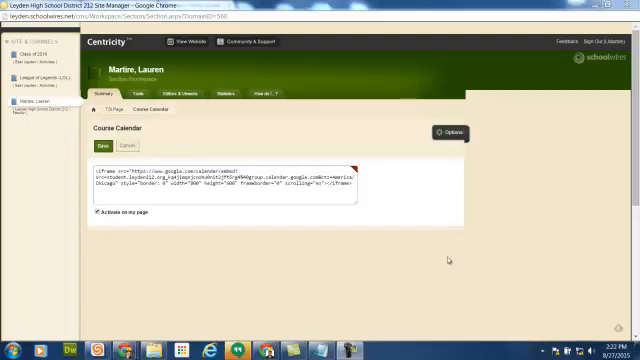
mouse_move(446, 259)
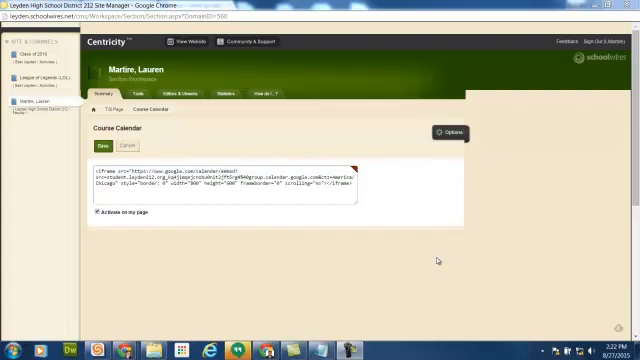
mouse_move(166, 160)
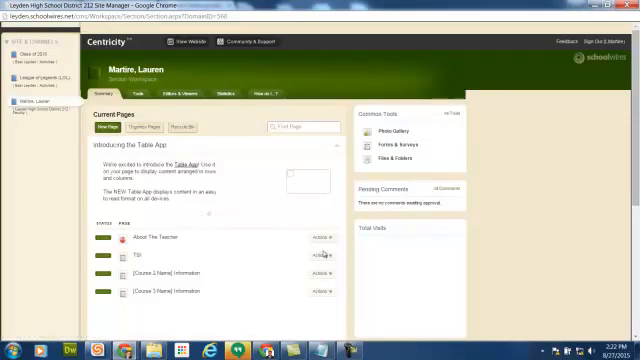
Step: Rename the [Course 2 Name] Information page to COOP in its Page Options
click(322, 232)
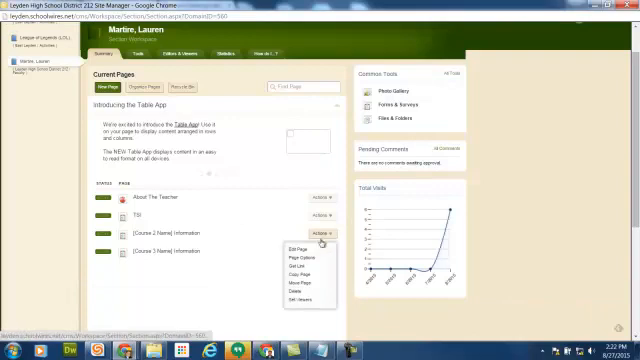
click(289, 248)
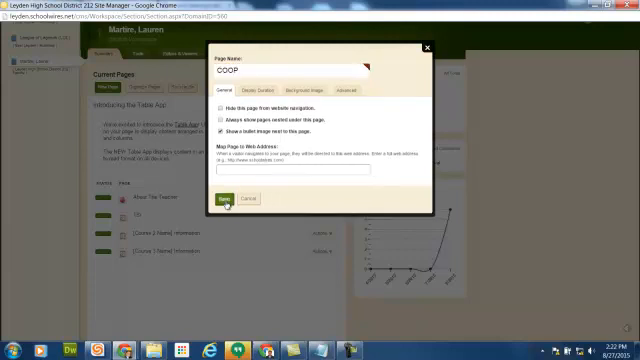
click(222, 198)
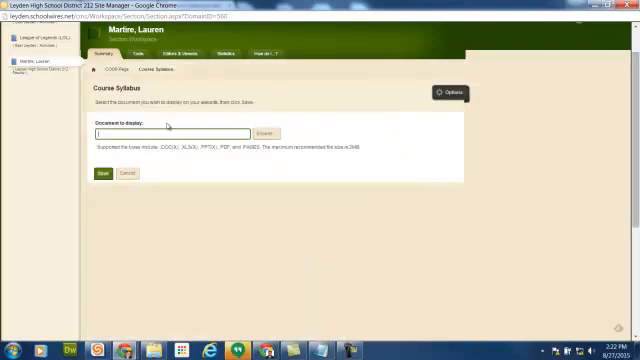
Step: Attach Coop Syllabus.pdf to the COOP Course Syllabus and save it
click(265, 134)
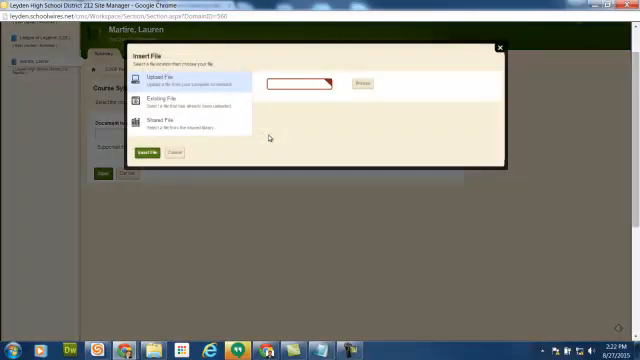
click(361, 79)
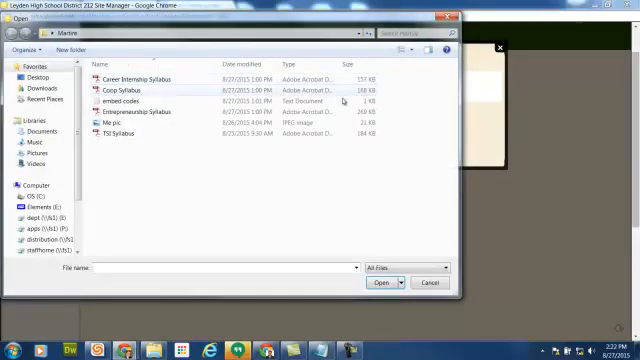
click(127, 90)
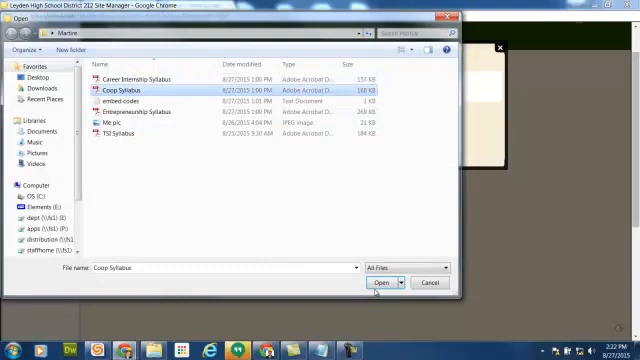
click(380, 282)
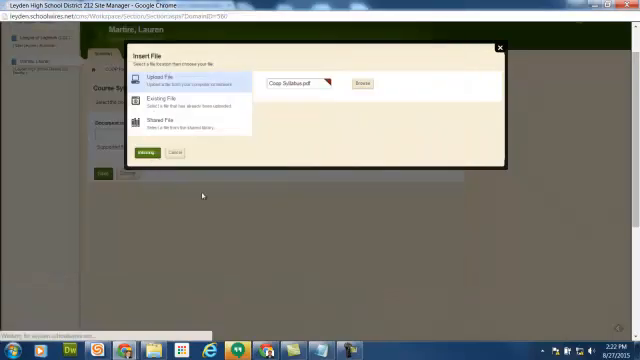
click(144, 152)
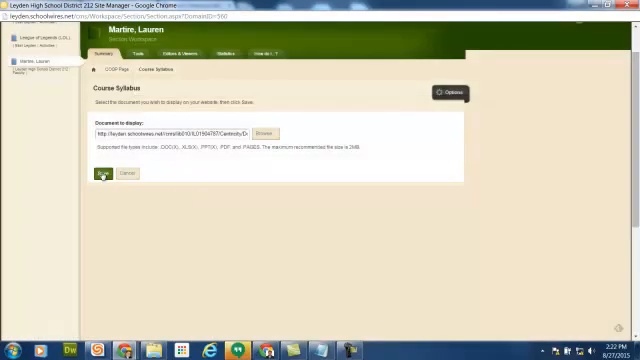
click(99, 172)
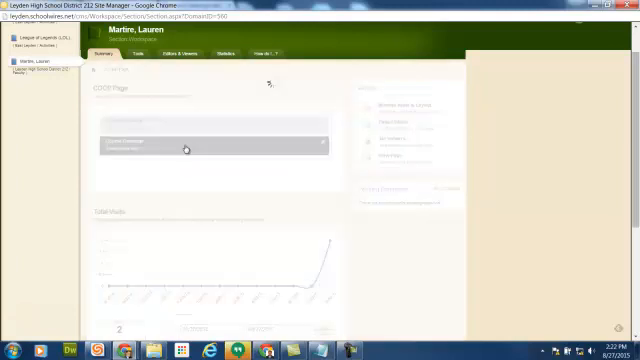
click(187, 148)
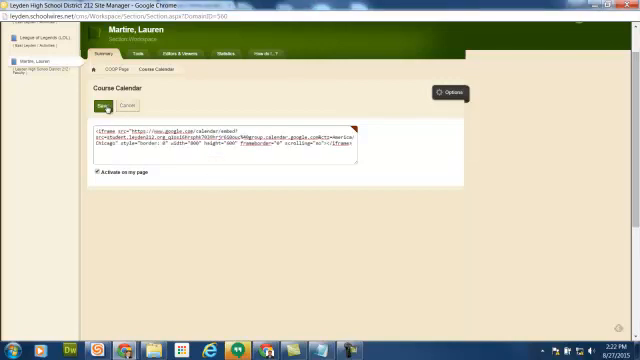
Step: Save the Google Calendar iframe code in COOP's Course Calendar
click(99, 105)
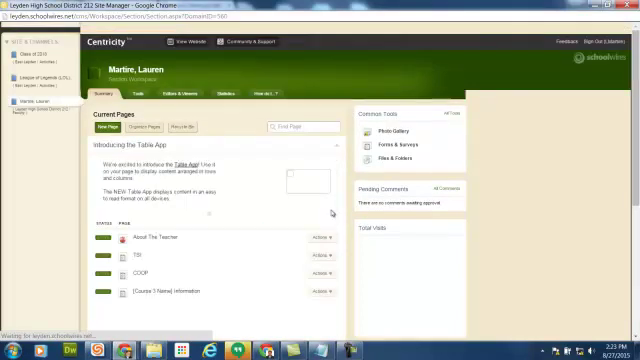
Step: Rename the [Course 3 Name] Information page to 'Career Internship' and open its Course Syllabus
click(323, 251)
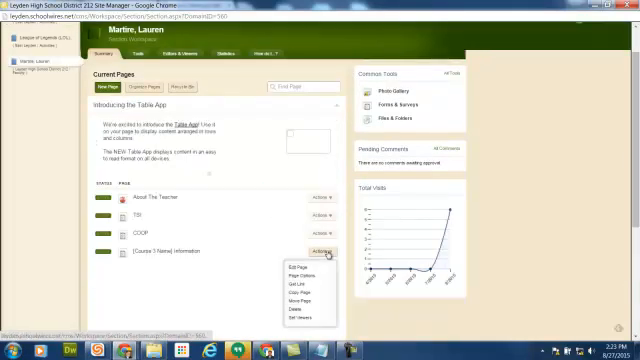
click(297, 274)
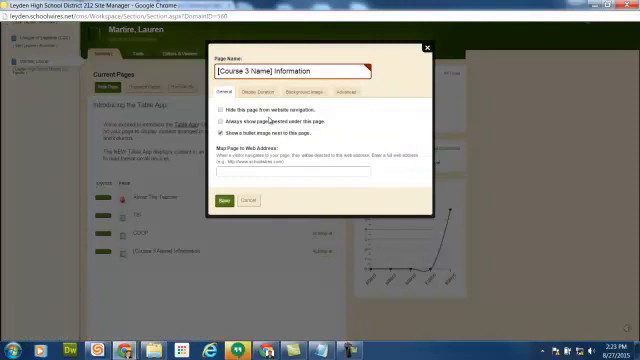
triple_click(290, 72)
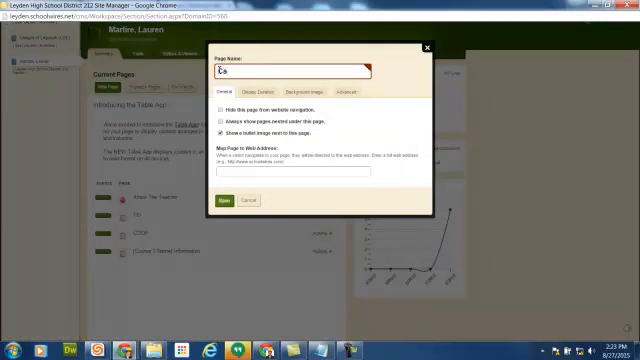
text(Career Inter)
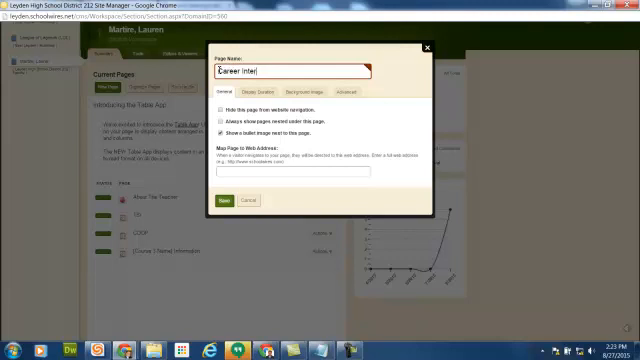
text(nship)
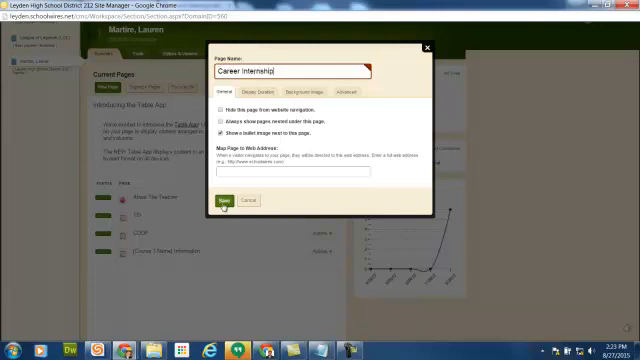
click(223, 201)
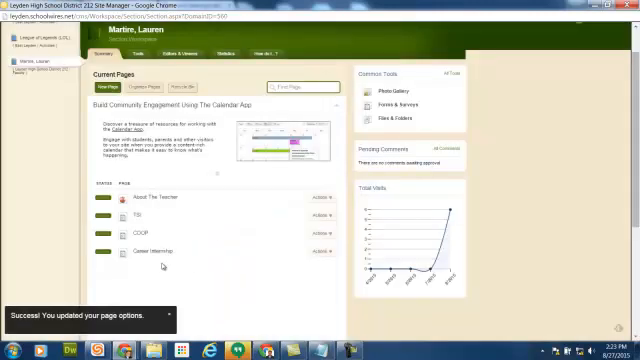
click(141, 250)
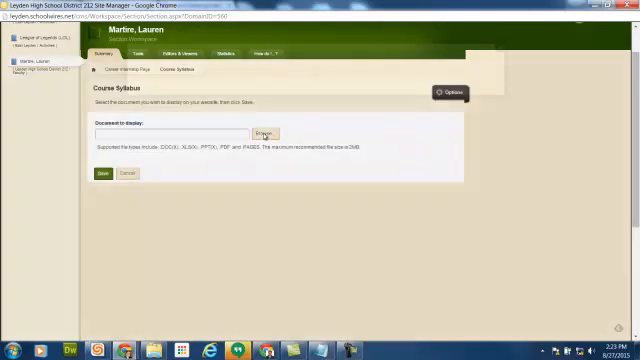
Step: Upload the Career Internship Syllabus file into the Course Syllabus and save
click(264, 133)
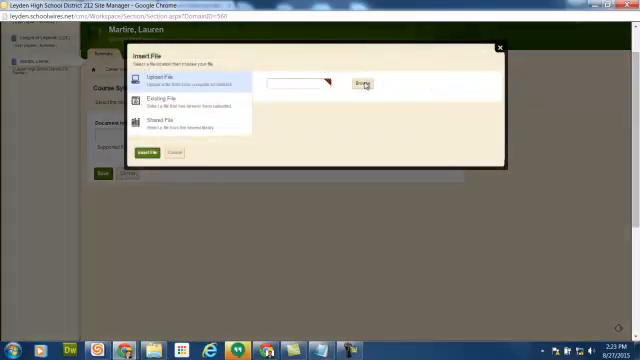
click(362, 84)
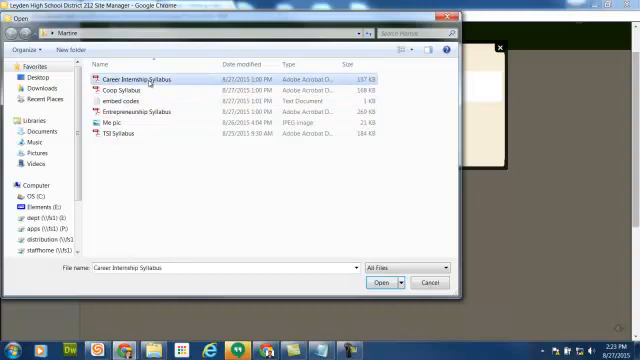
click(382, 283)
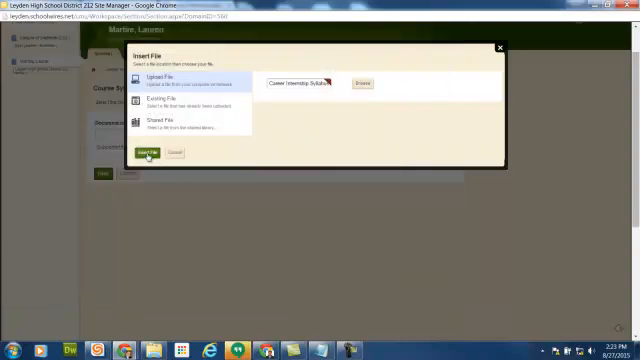
click(148, 153)
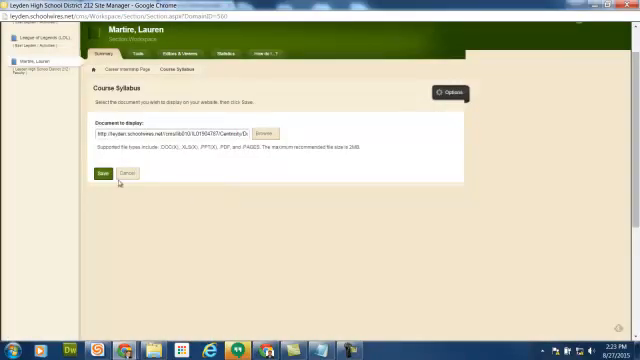
click(98, 173)
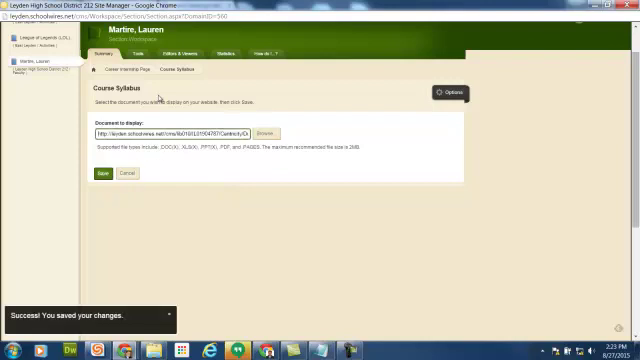
mouse_move(128, 69)
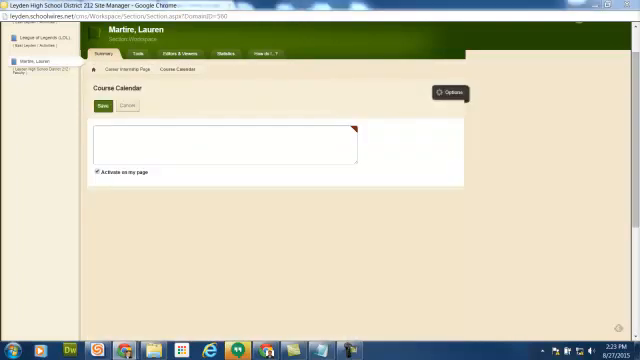
mouse_move(444, 244)
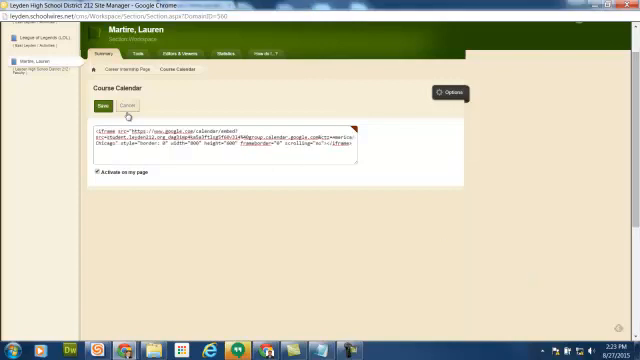
Step: Save the Google Calendar iframe code in Career Internship's Course Calendar
click(102, 106)
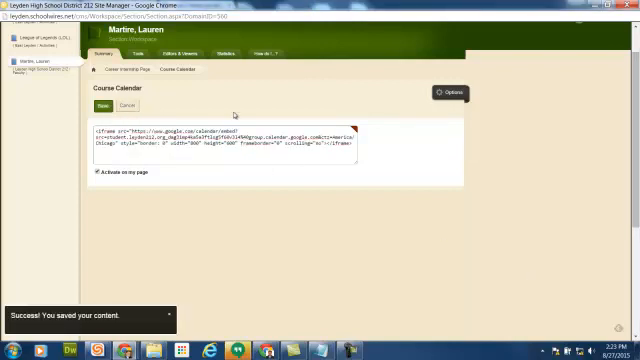
mouse_move(98, 68)
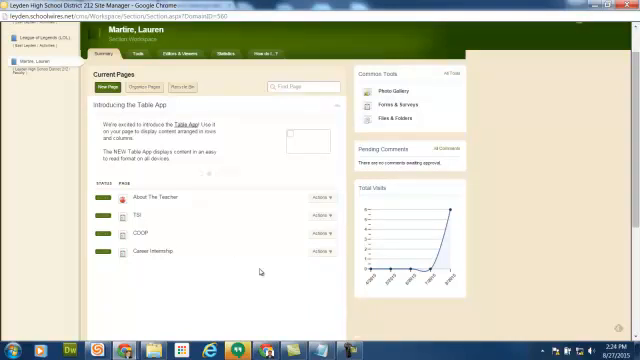
mouse_move(163, 213)
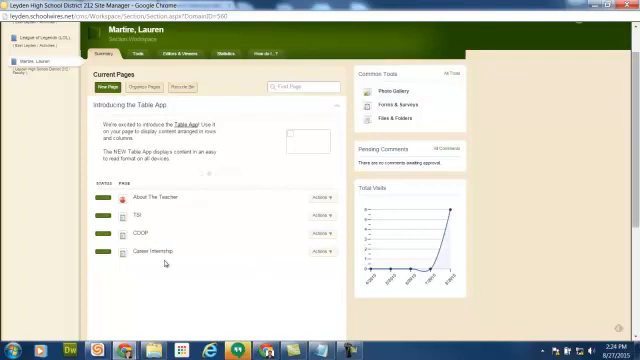
Step: Duplicate the Career Internship page, creating 'Career Internship - copy'
scroll(down, 3)
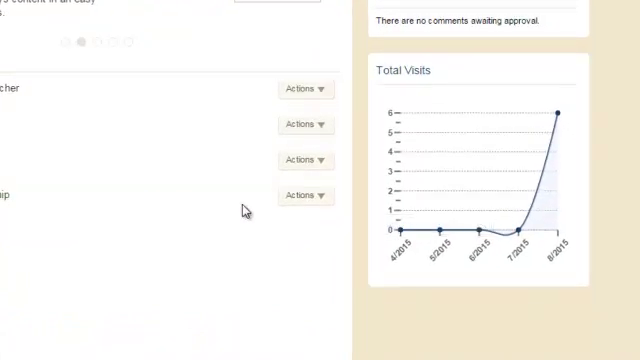
click(300, 196)
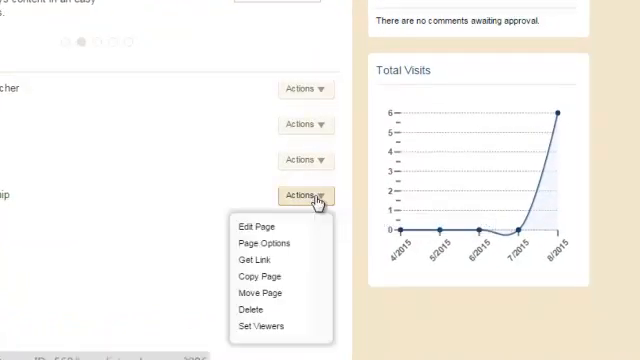
mouse_move(265, 277)
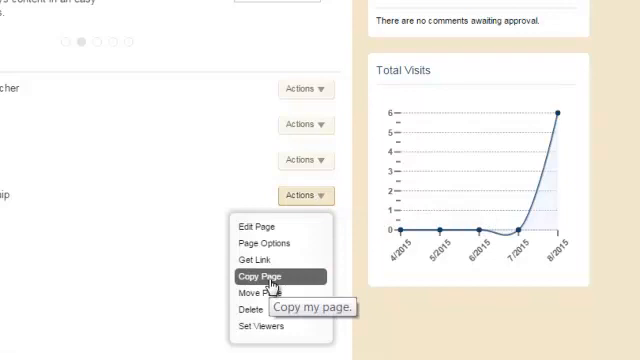
click(265, 276)
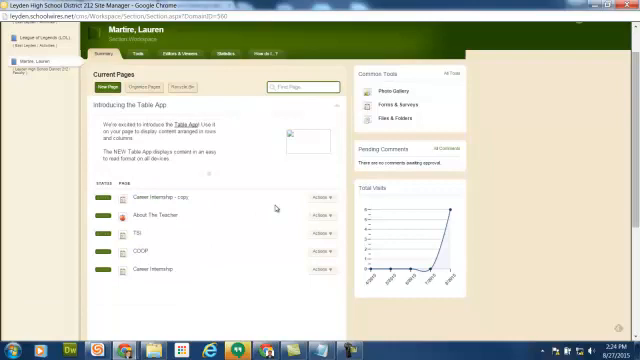
click(323, 197)
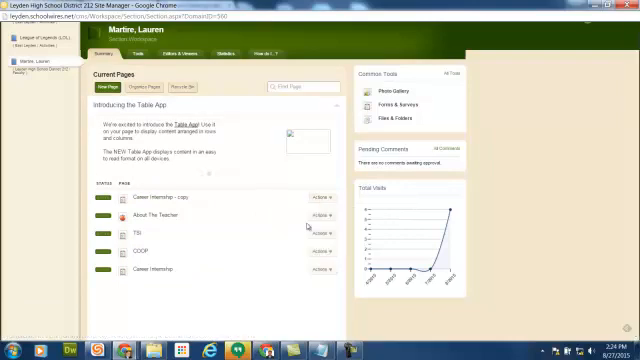
click(322, 198)
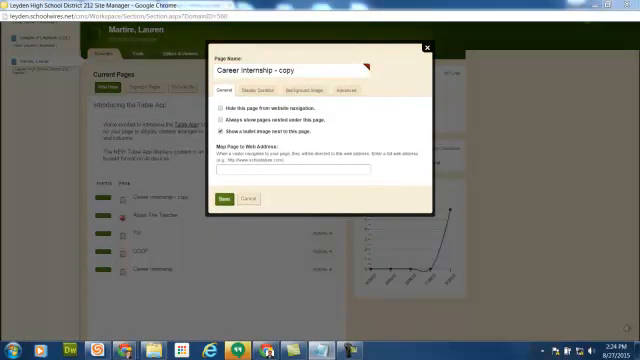
Step: Rename the copied page to ENTREPRENEURSHIP, save it, and open it for editing
triple_click(290, 77)
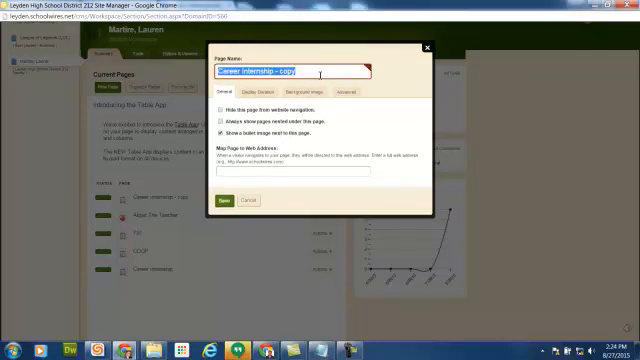
text(ENTREPRENEURSHIP)
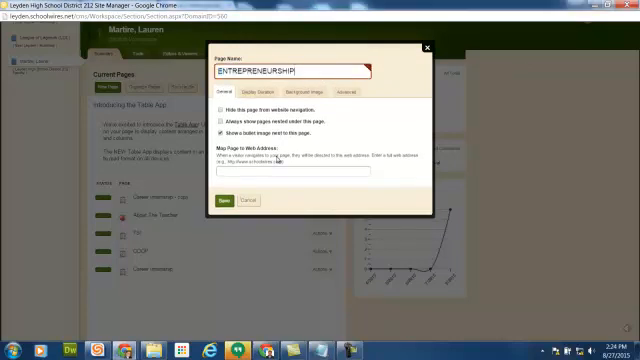
click(224, 201)
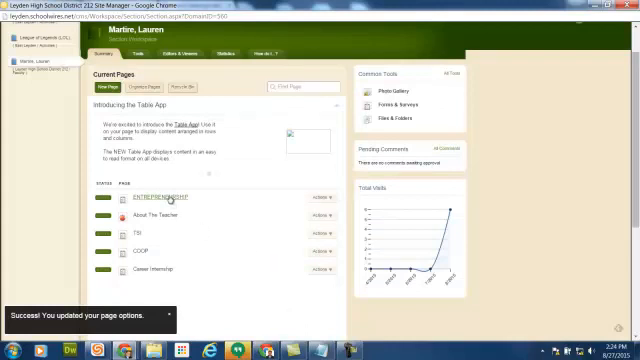
click(156, 196)
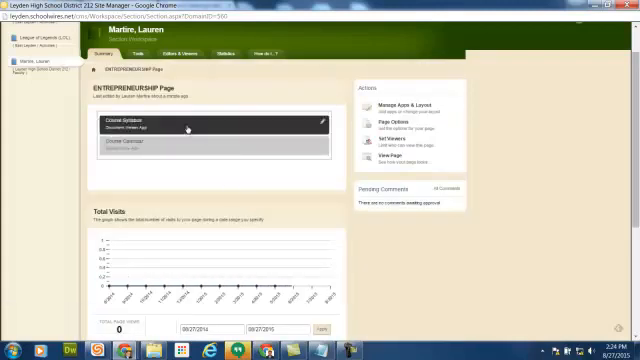
Step: Replace the ENTREPRENEURSHIP Course Syllabus document with the uploaded Entrepreneurship Syllabus file
click(320, 121)
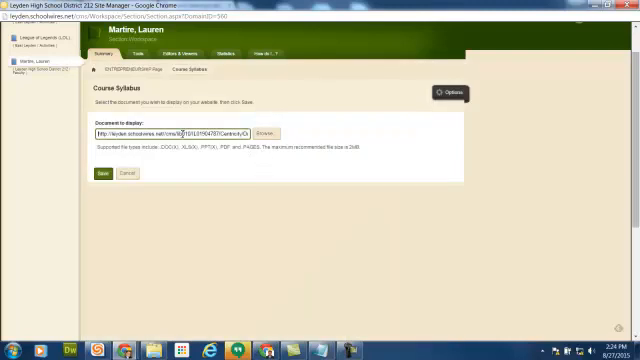
triple_click(180, 132)
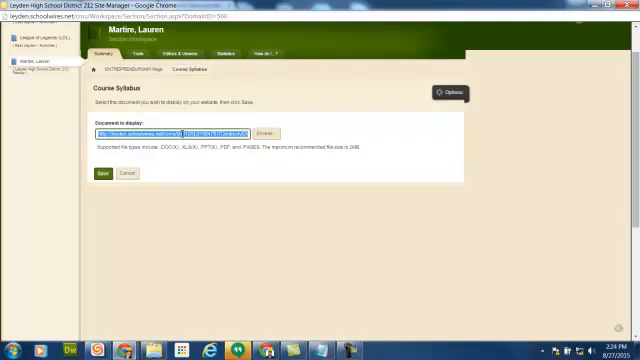
click(262, 130)
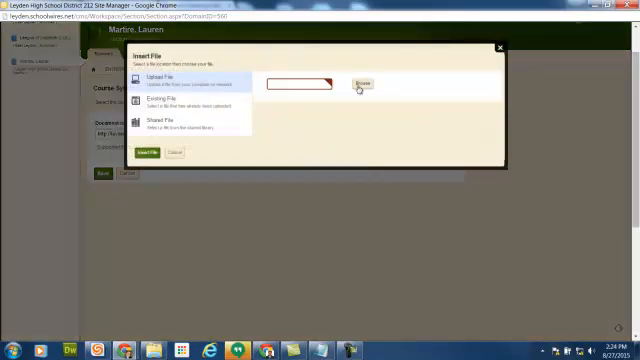
click(361, 83)
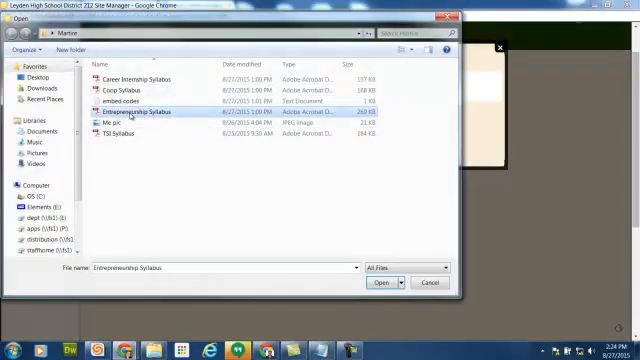
click(381, 282)
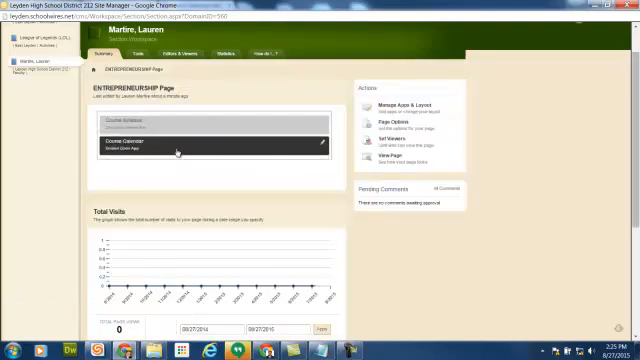
Step: Open the ENTREPRENEURSHIP page's Course Calendar for editing
click(318, 146)
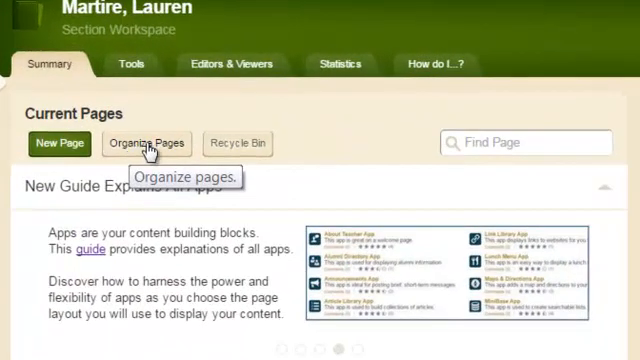
Step: Move ENTREPRENEURSHIP to the bottom after Career Internship and save the page order
click(146, 143)
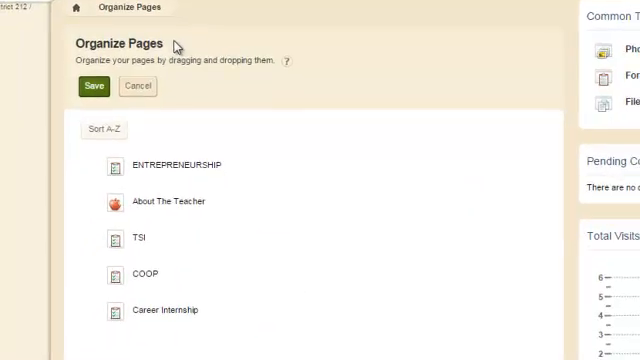
mouse_move(105, 146)
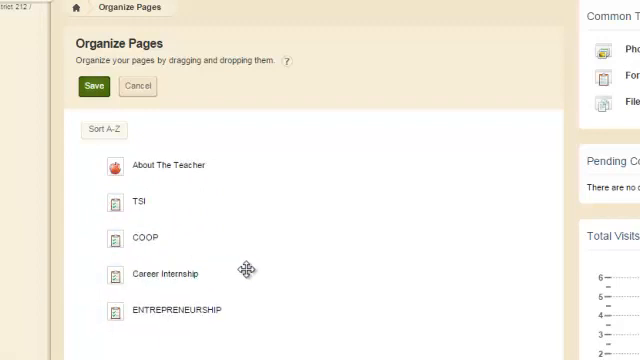
mouse_move(253, 268)
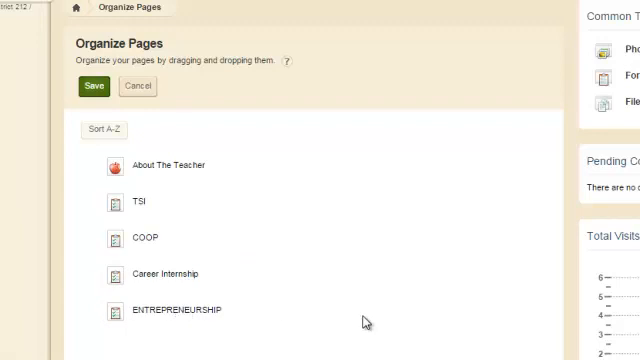
mouse_move(345, 312)
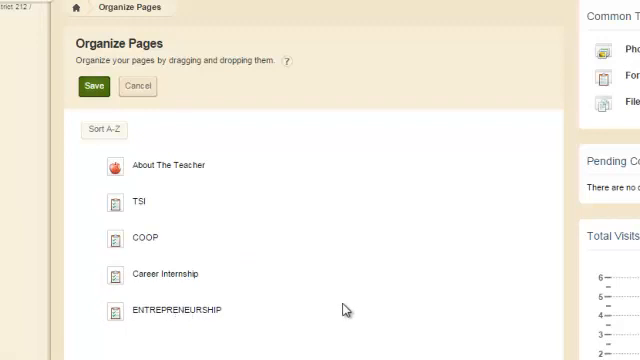
mouse_move(90, 86)
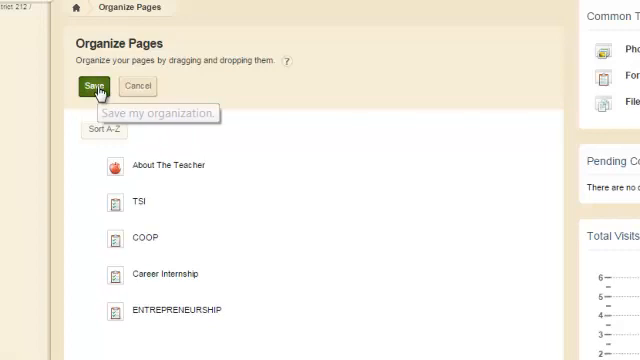
click(94, 84)
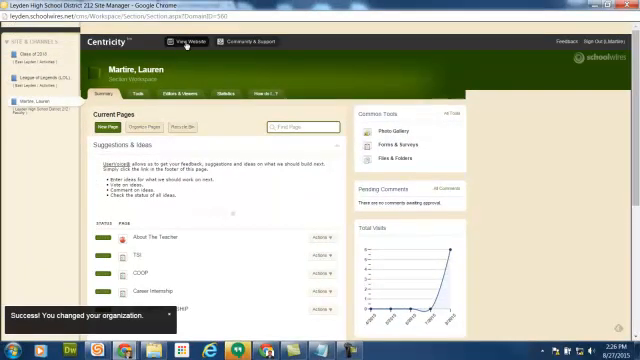
Step: Preview the live faculty website, checking the COOP and ENTREPRENEURSHIP pages, then close it
click(189, 42)
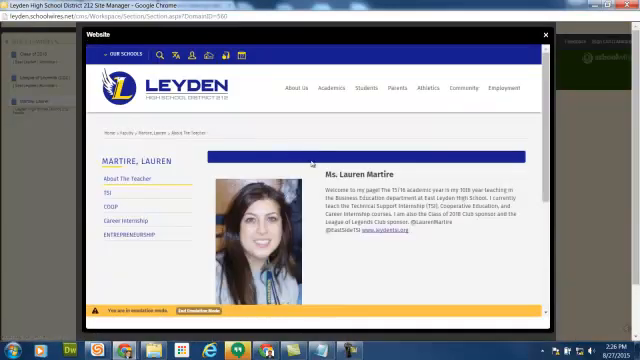
scroll(down, 3)
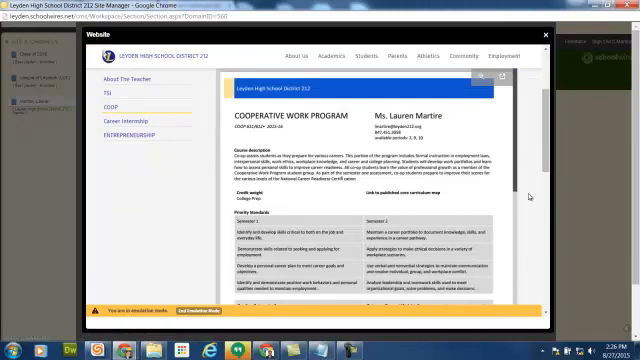
scroll(down, 3)
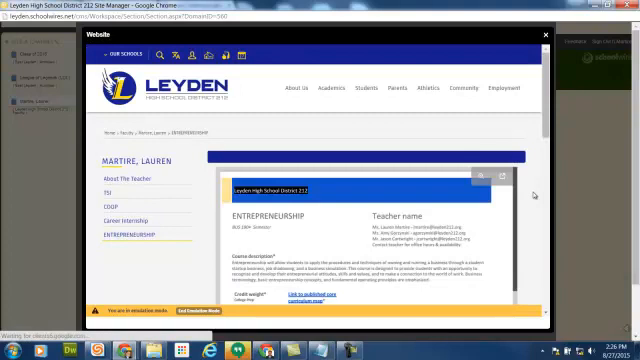
scroll(down, 3)
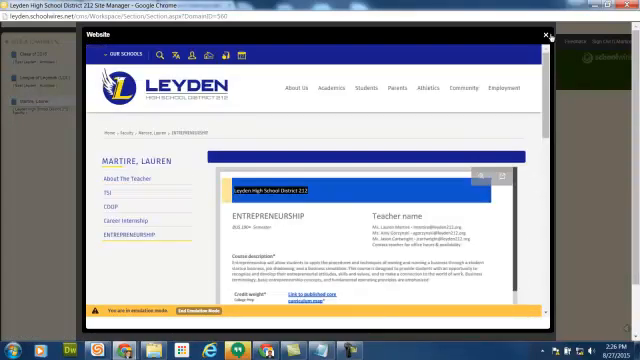
click(536, 37)
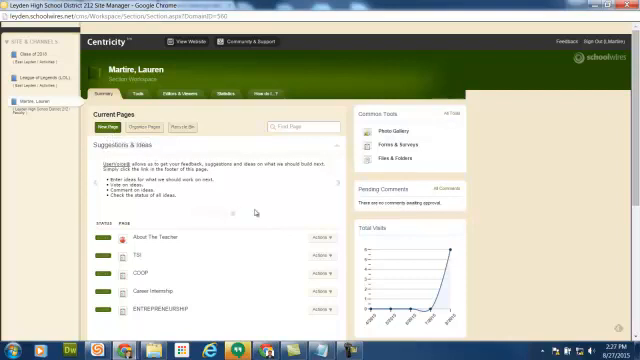
mouse_move(260, 215)
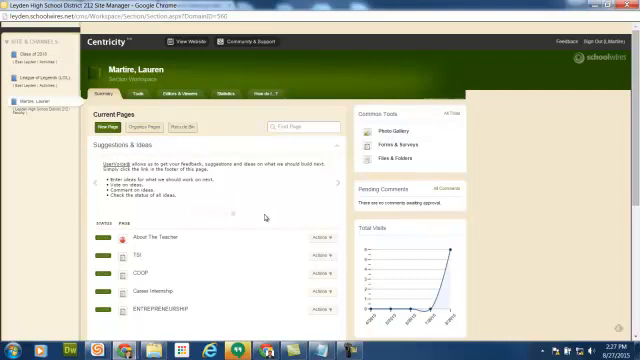